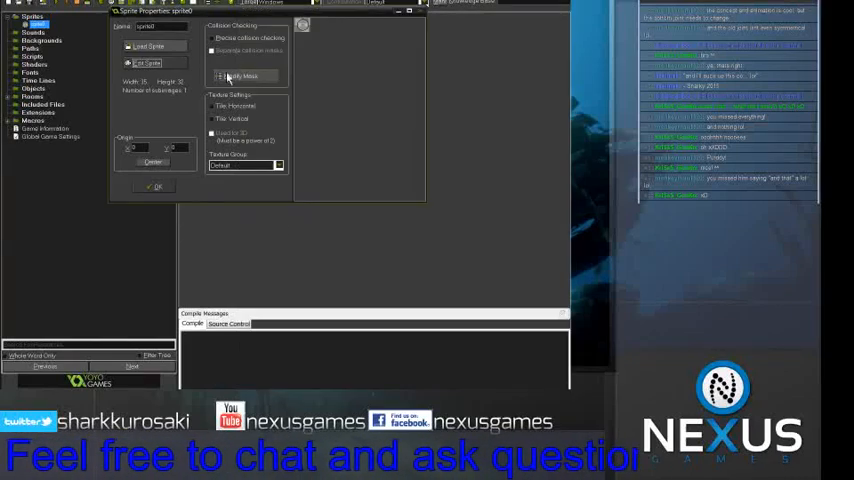
Browse the exported leg, foot and claw images, then open the rig in Spriter without Video Help
{"action": "left_click", "coordinate": [153, 187]}
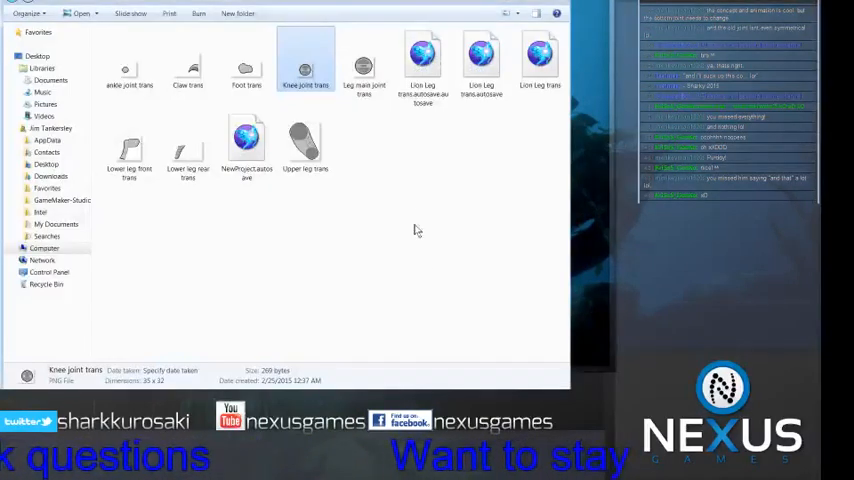
{"action": "left_click", "coordinate": [540, 60]}
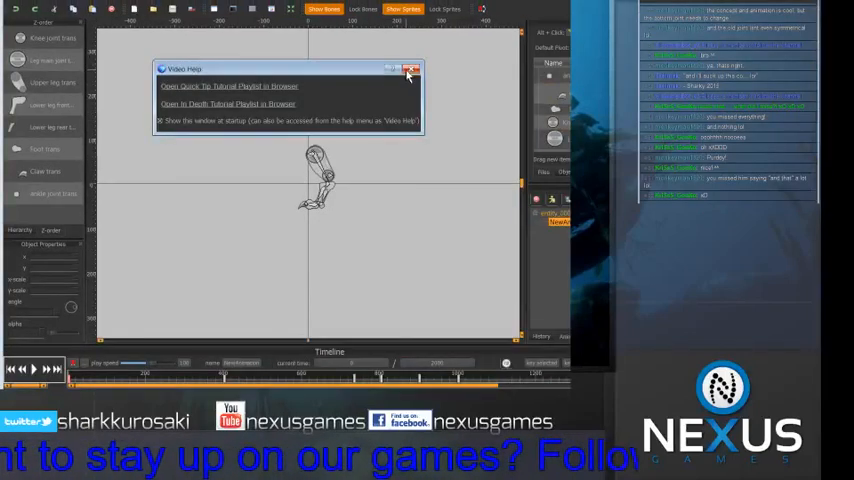
{"action": "left_click", "coordinate": [410, 69]}
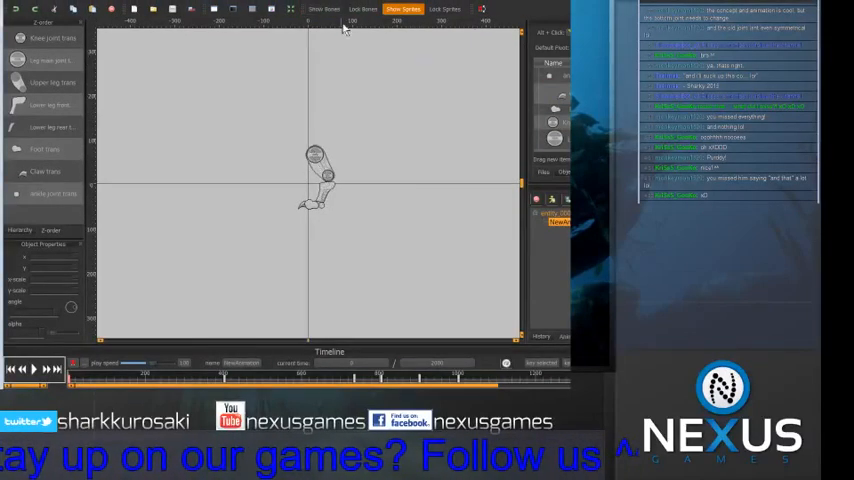